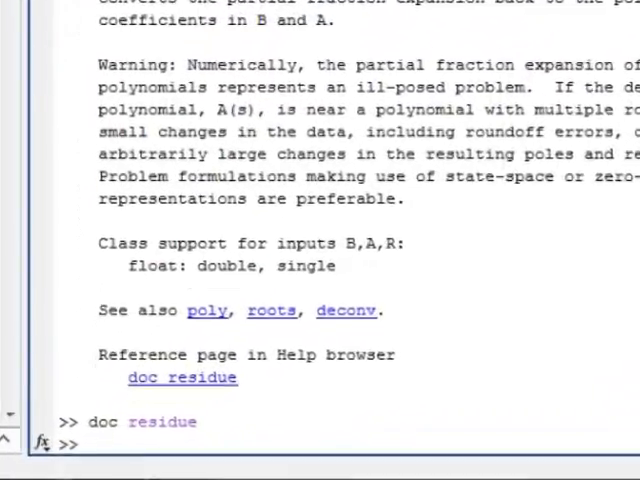
- Enter t = [0:1:4] to create and display the vector 0 1 2 3 4
text(t)
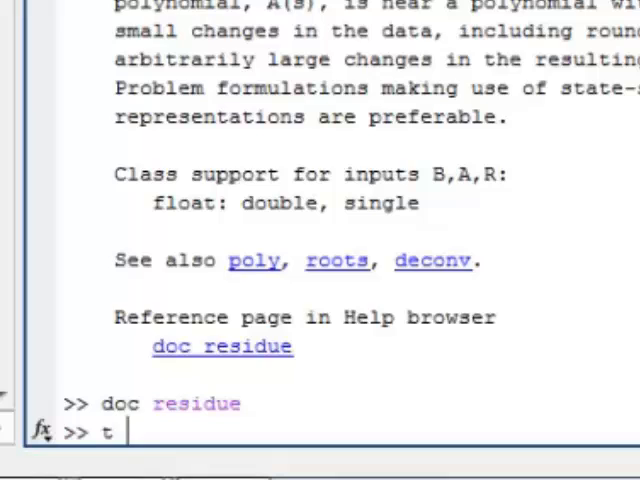
text(= [)
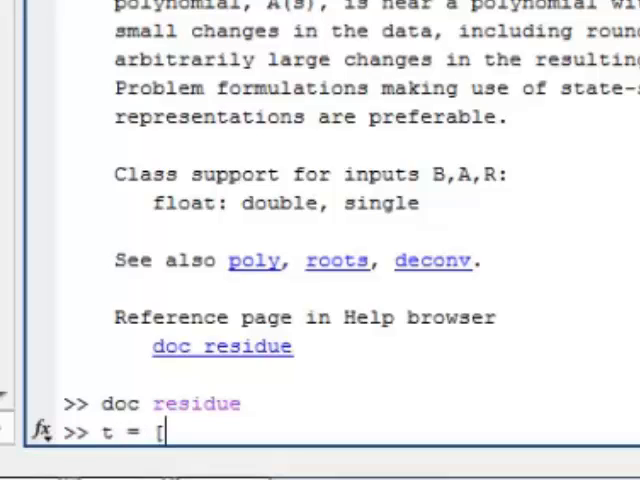
text(0:)
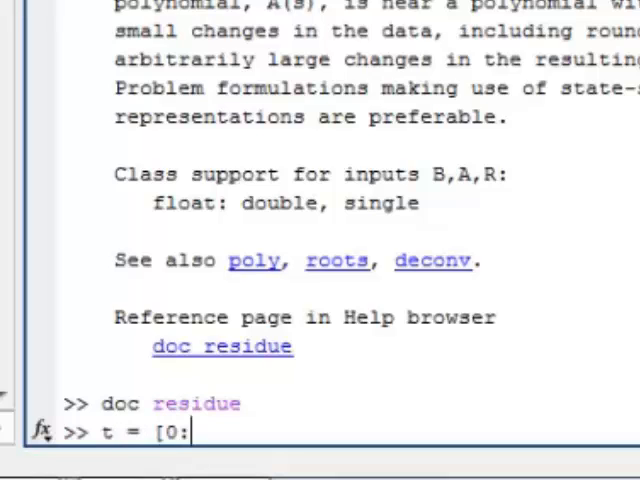
text(1)
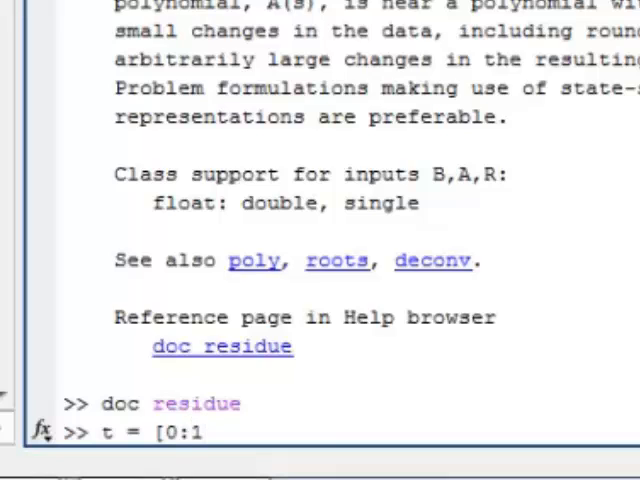
text(:4])
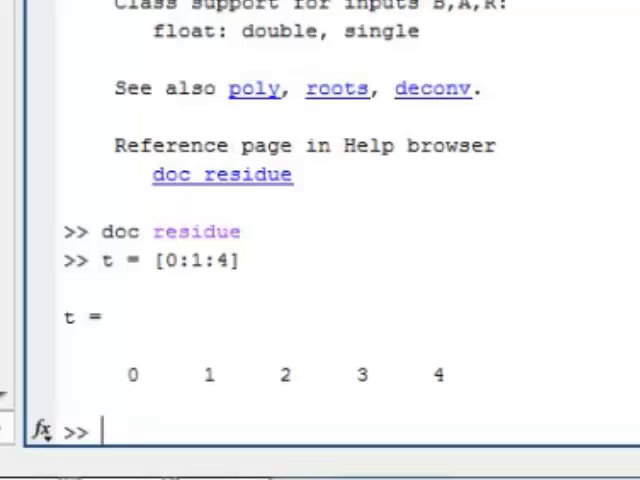
- Redefine t = [0:0.01:2]; giving a 1x201 vector without printing it
text(t = [)
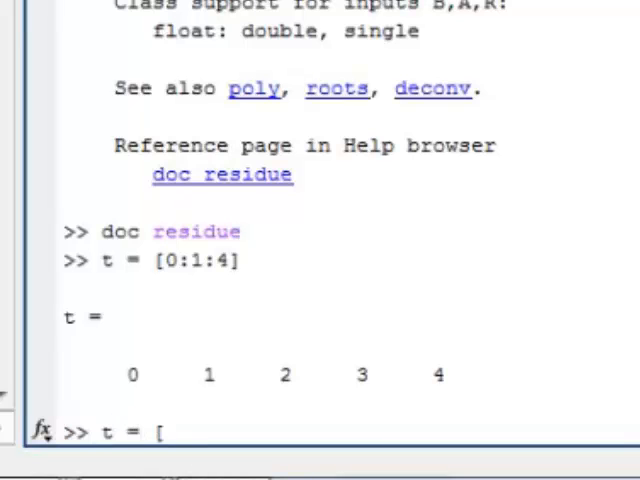
text(0)
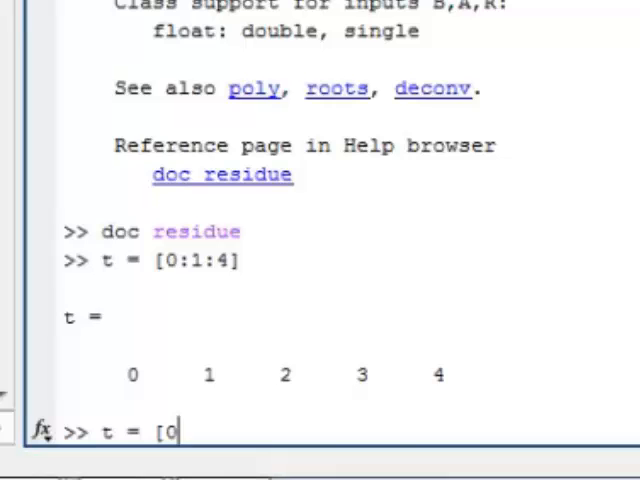
text(:0.)
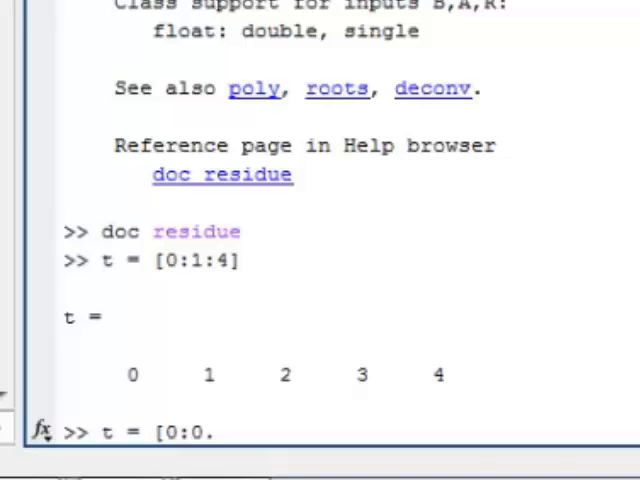
text(01:2])
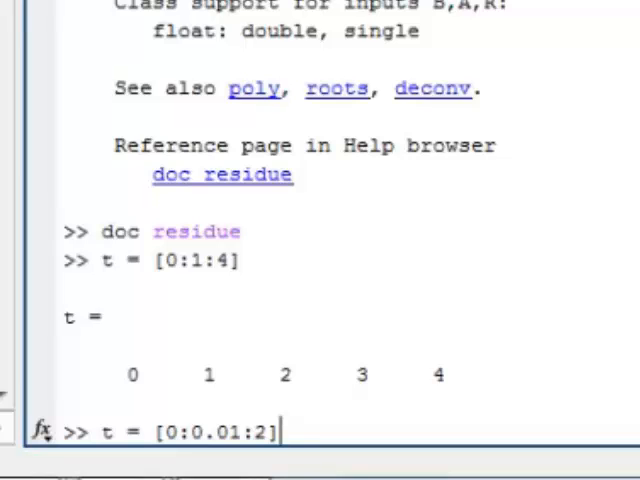
text(;)
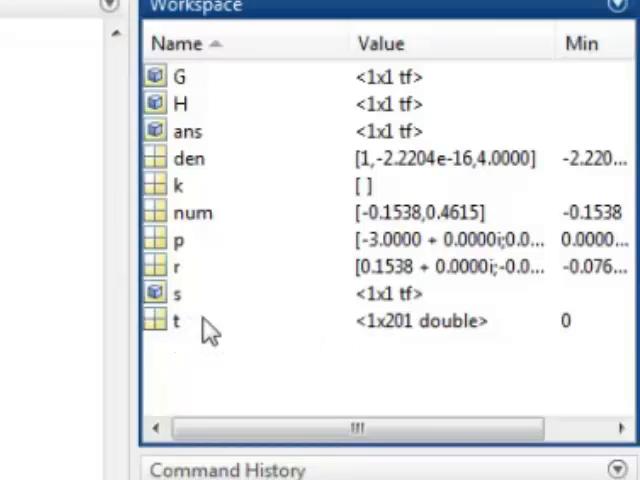
mouse_move(504, 336)
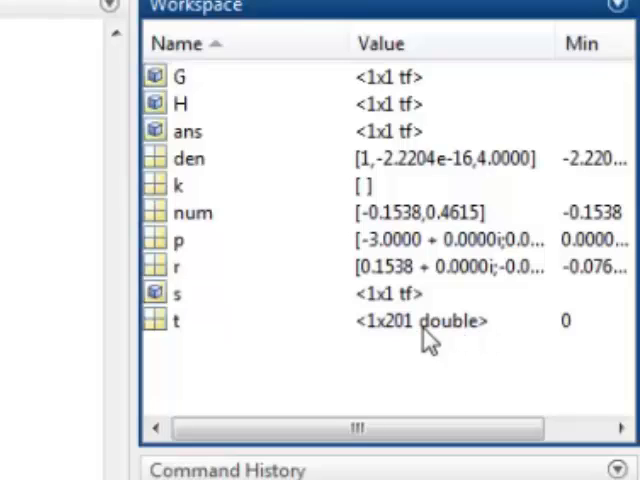
mouse_move(384, 350)
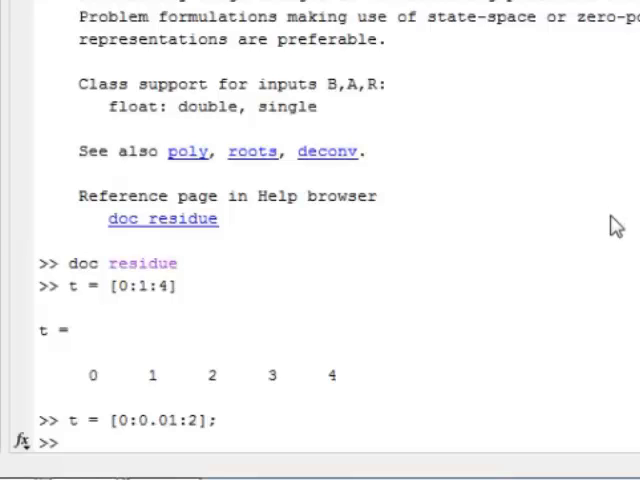
- Begin x = 6.1538*exp(-3*t), the decaying exponential term of the expression
text(x)
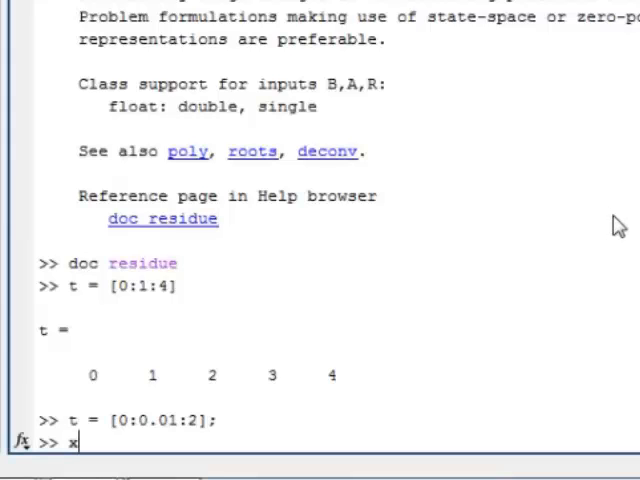
text(=)
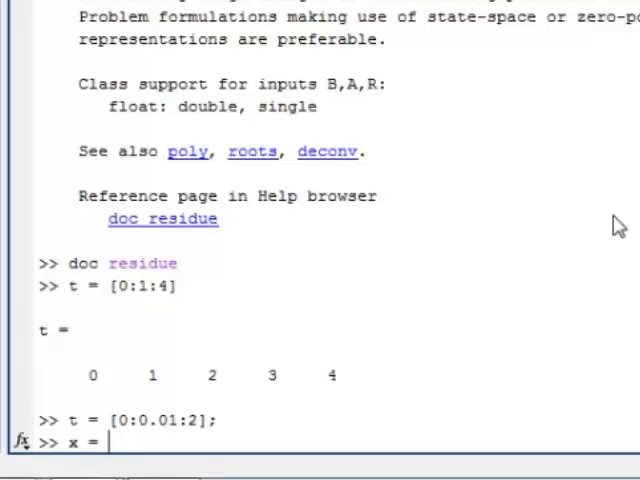
text(6)
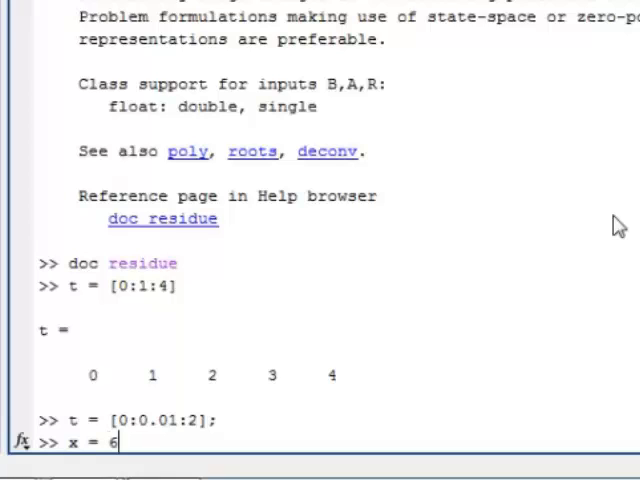
text(.15)
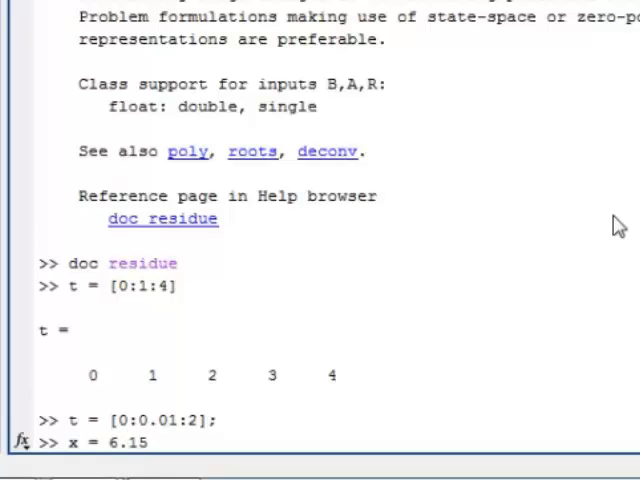
text(38)
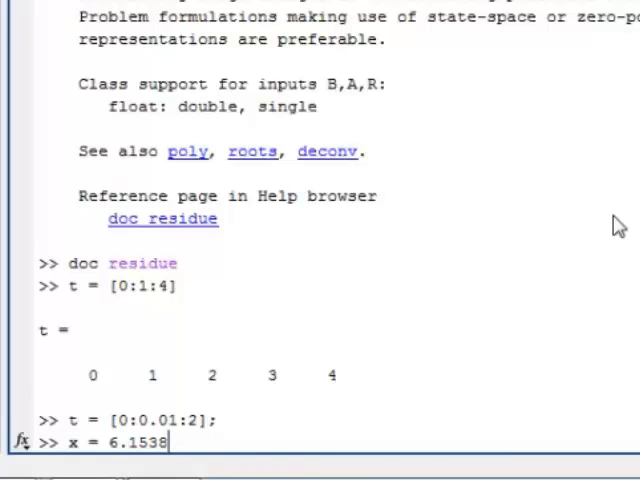
text(*)
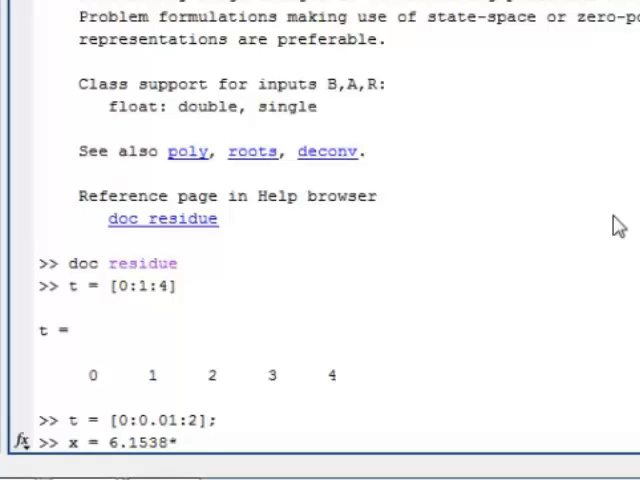
text(exp()
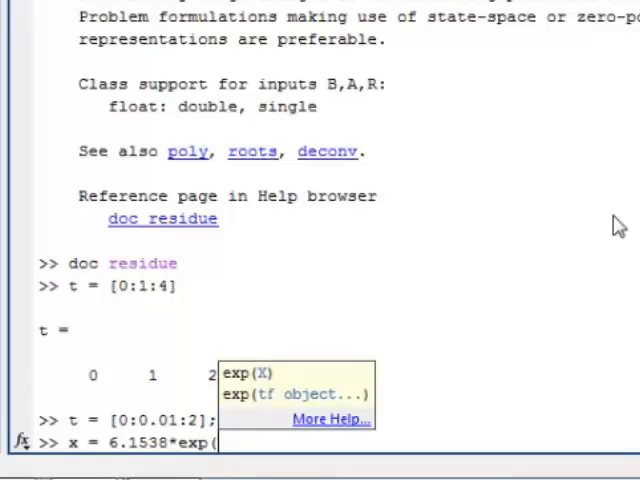
text((-3*t)
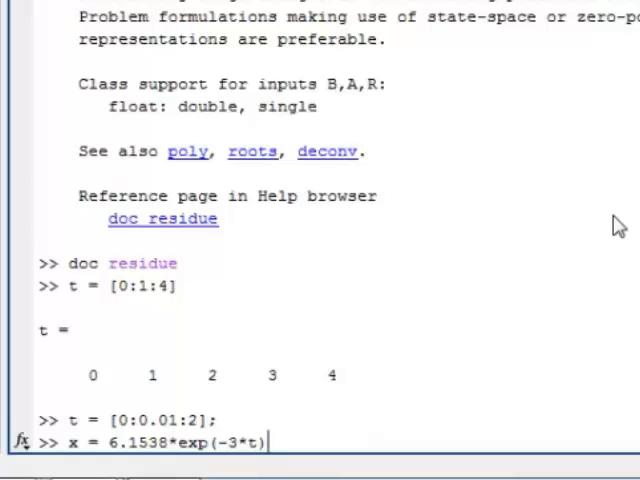
- Complete x with -0.1538*cos(2*t)+0.2307*sin(2*t); and run it without printing
text(-0.)
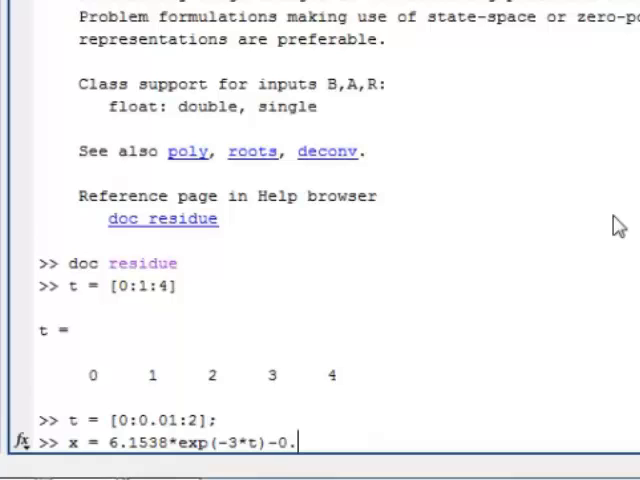
text(1528)
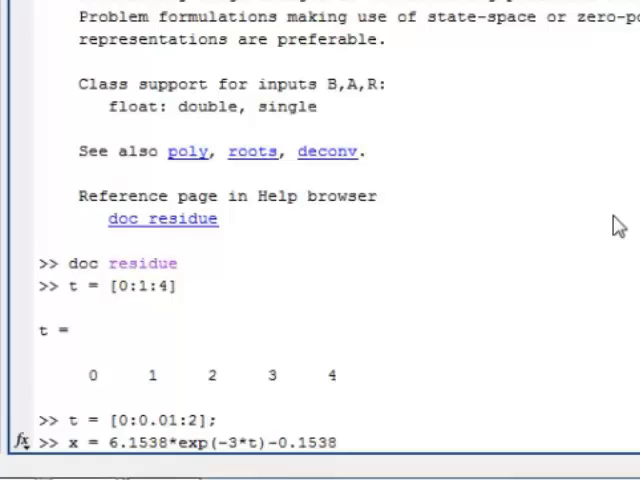
text(*)
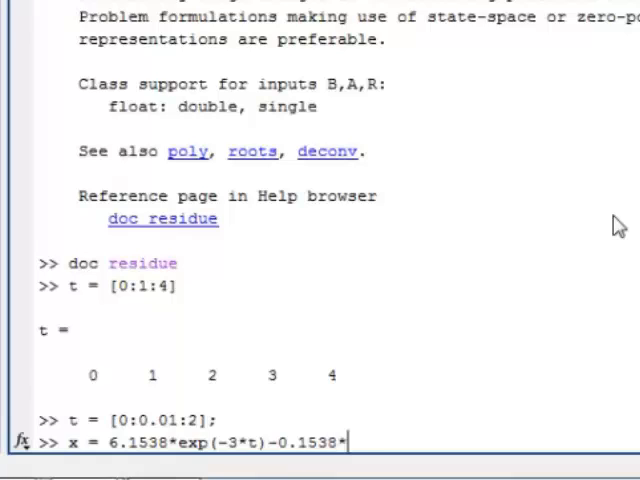
text(cos)
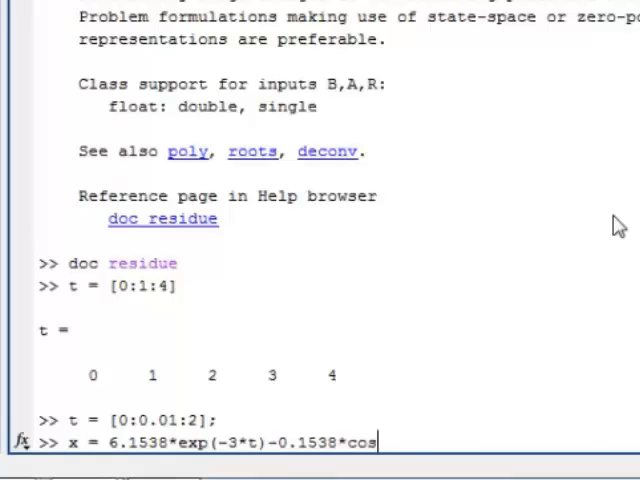
text(()
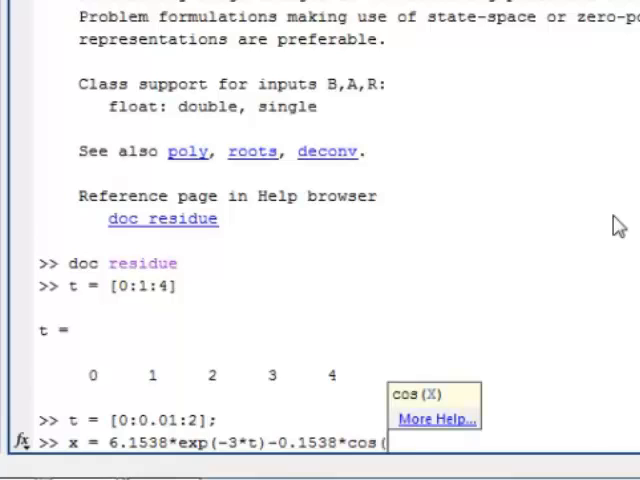
text(2*t))
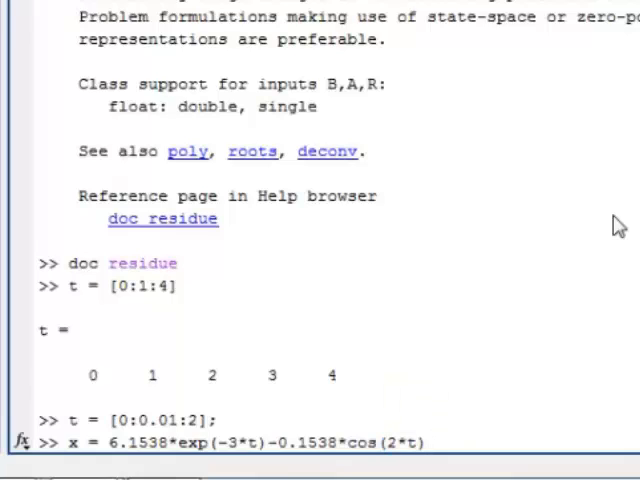
text(+0)
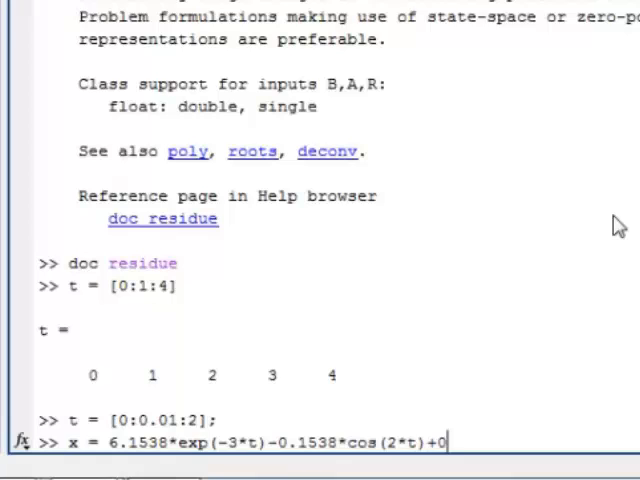
text(2307*)
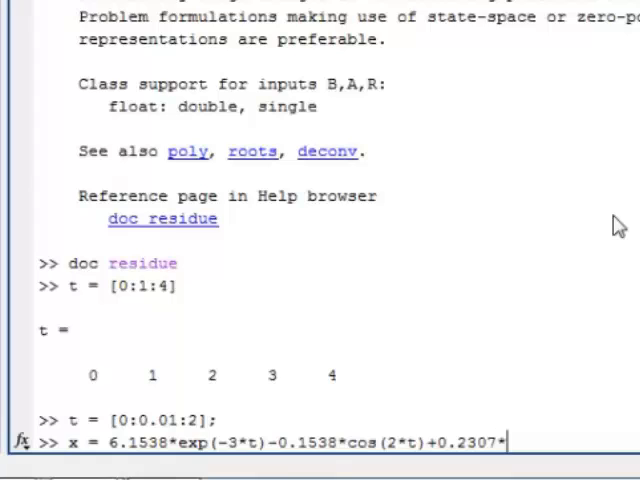
text(sin(2*t)
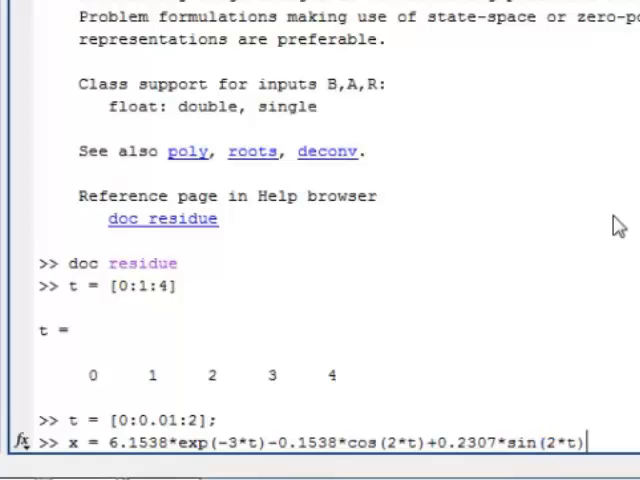
text(;)
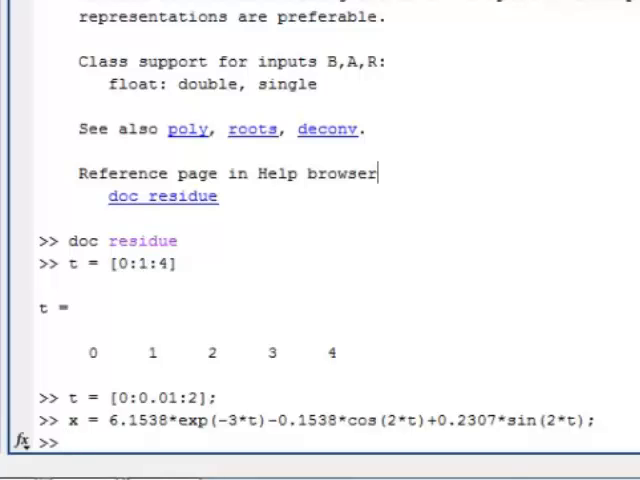
- Run plot(t,x) to plot x against t, then begin the y definition
text(plot)
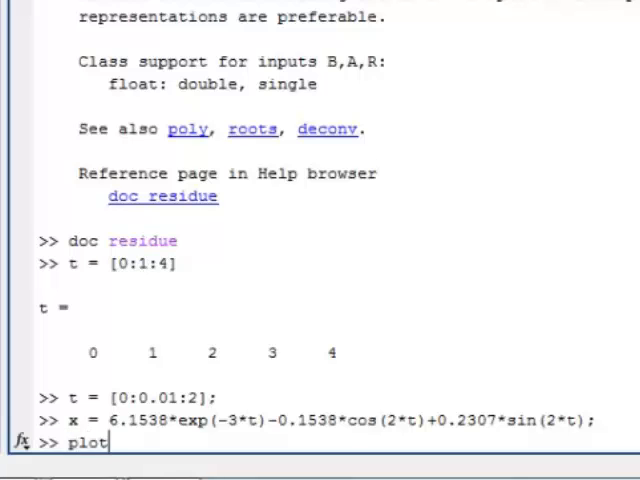
text((t)
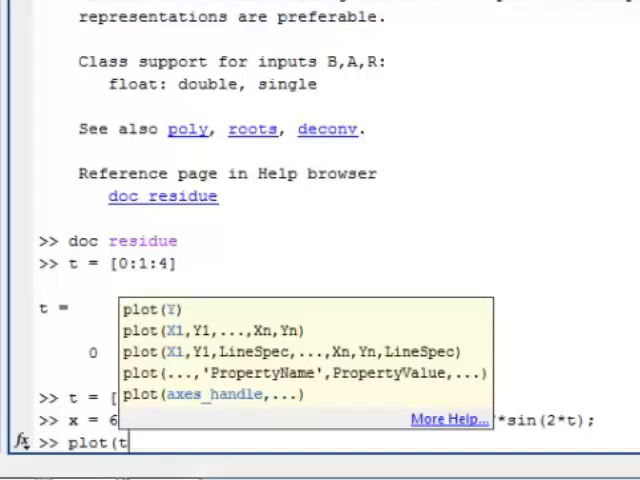
text(,x)
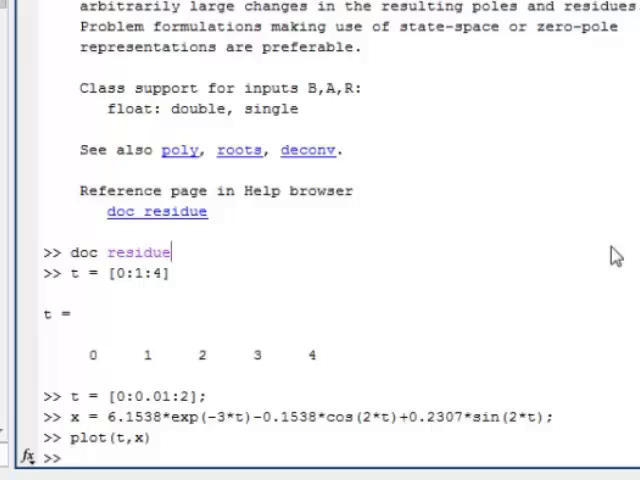
text(y)
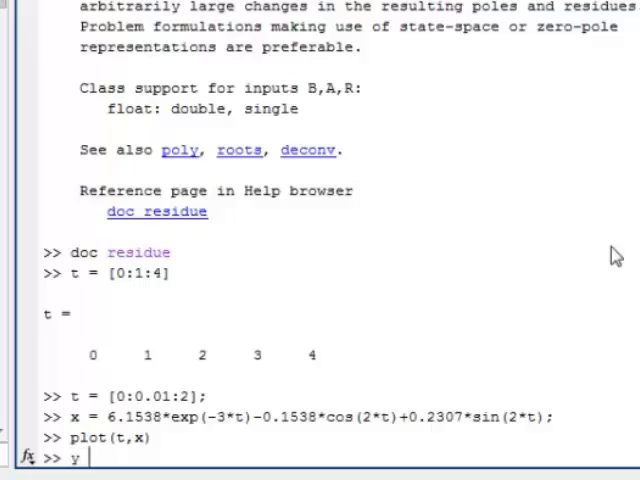
- Enter y = 6.1538*exp(-3*t)*sin(15*t), which fails with an inner matrix dimensions error
text(= 6.15)
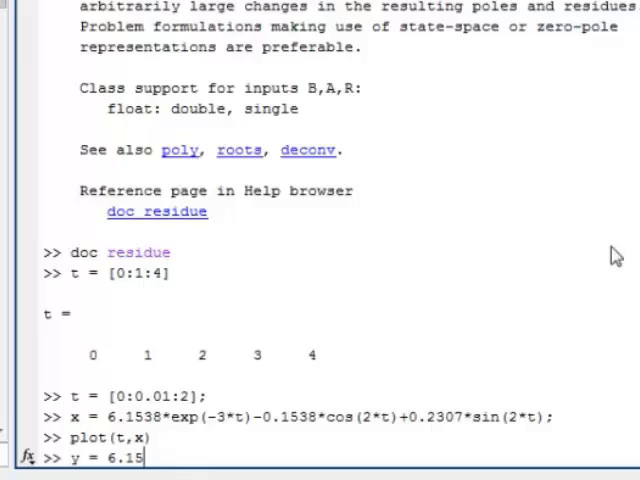
text(38)
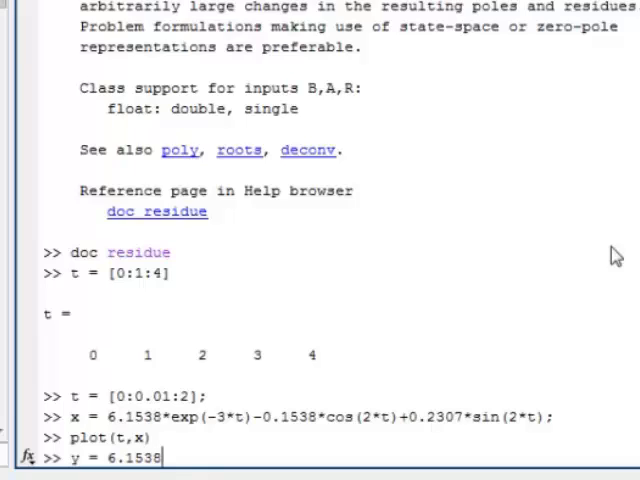
text(exp)
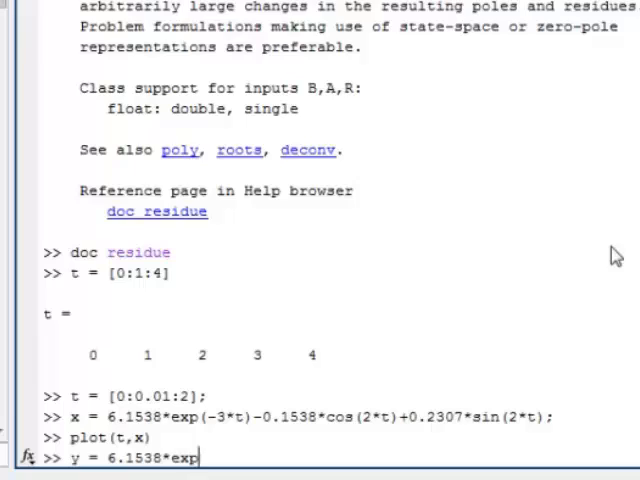
text((-3*t)
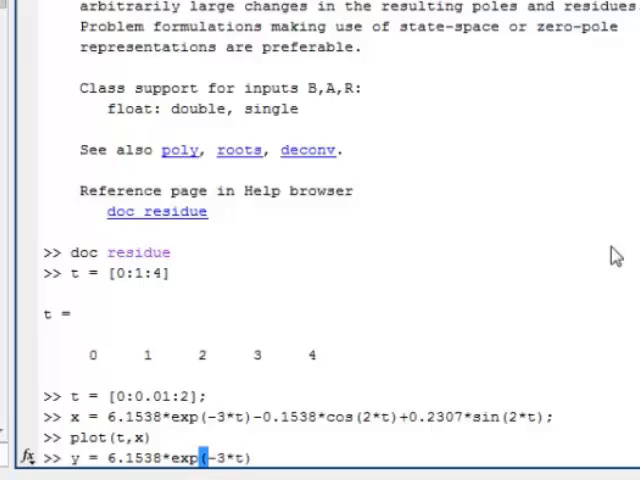
text(*)
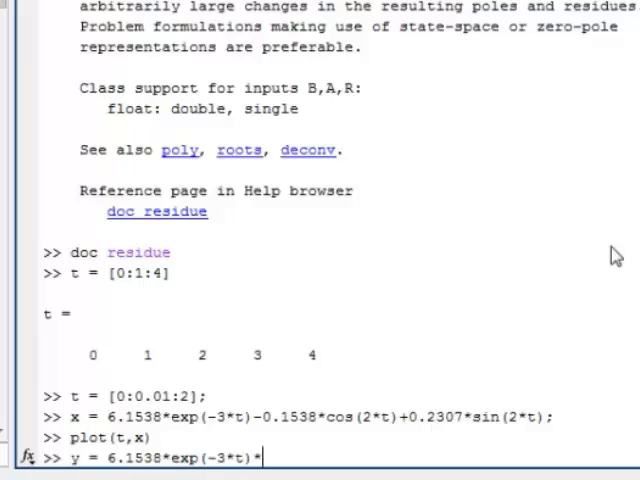
text(sin()
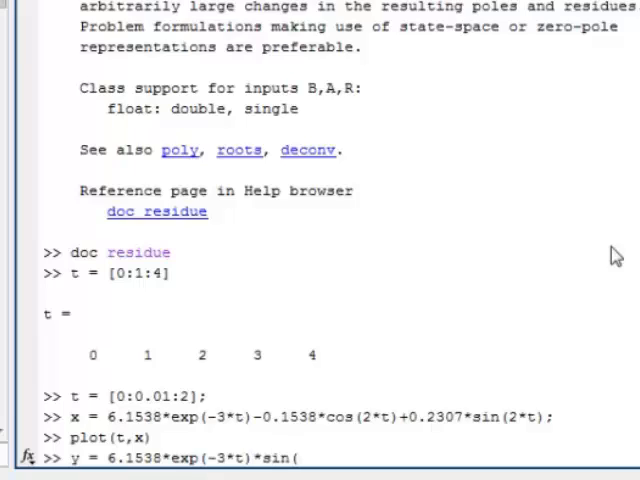
text(15*t)
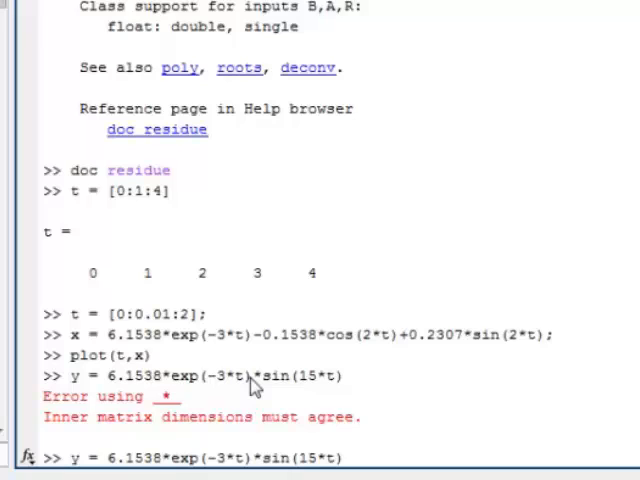
- Correct the command to y = 6.1538*exp(-3*t).*sin(15*t); using element-wise multiplication
text(.)
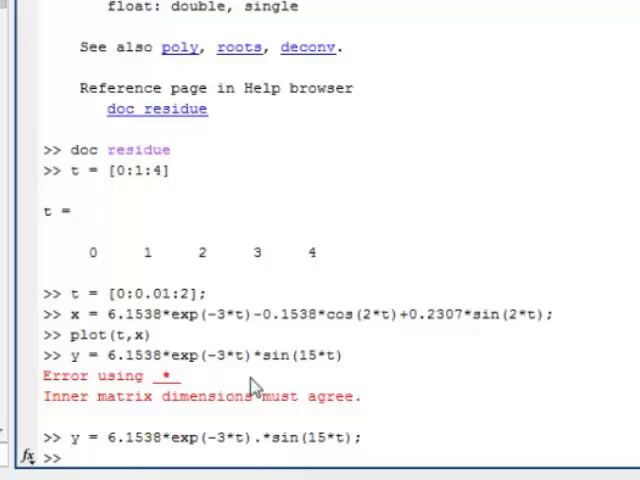
- Run plot(t,x,t,y) to draw x and y together against t
text(plot)
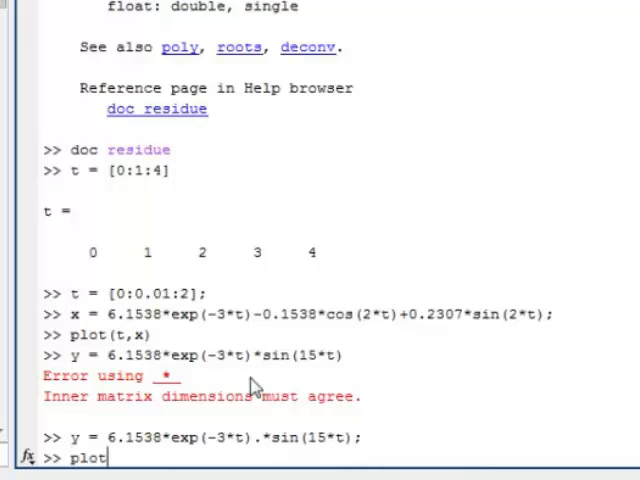
text((tx)
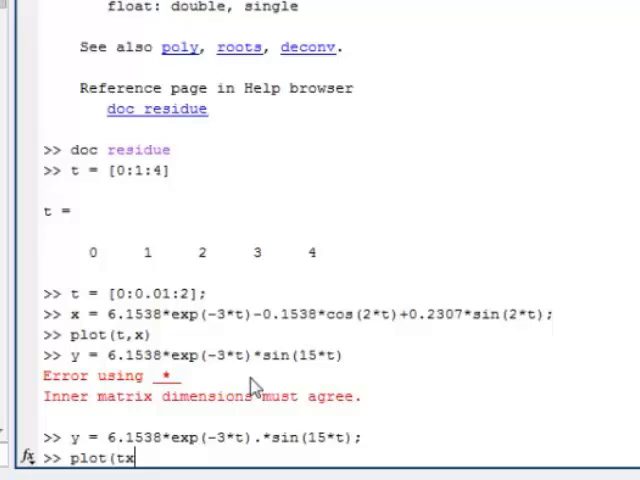
text(,)
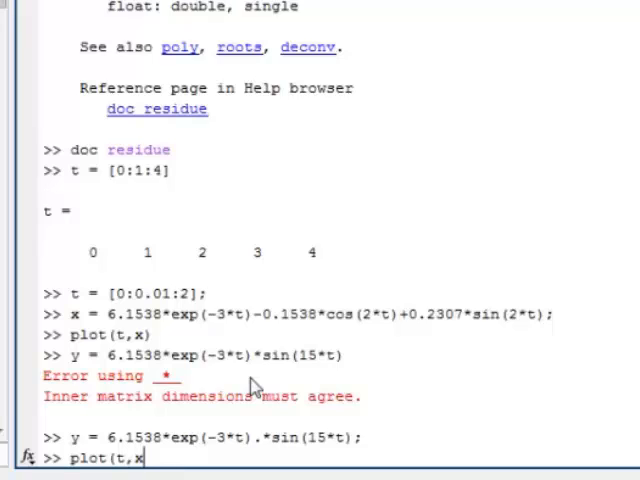
text(,)
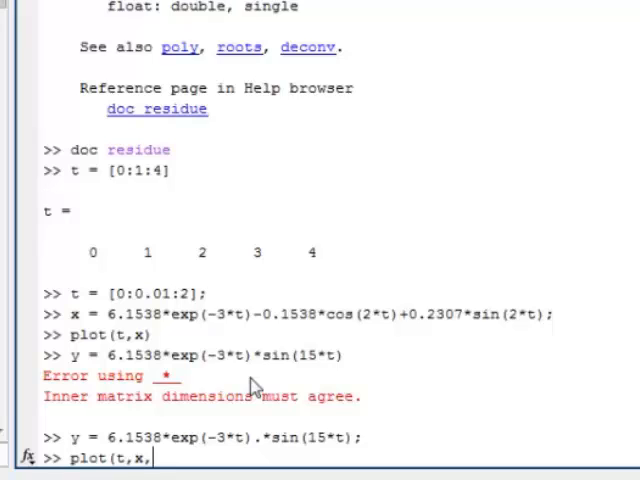
text(t)
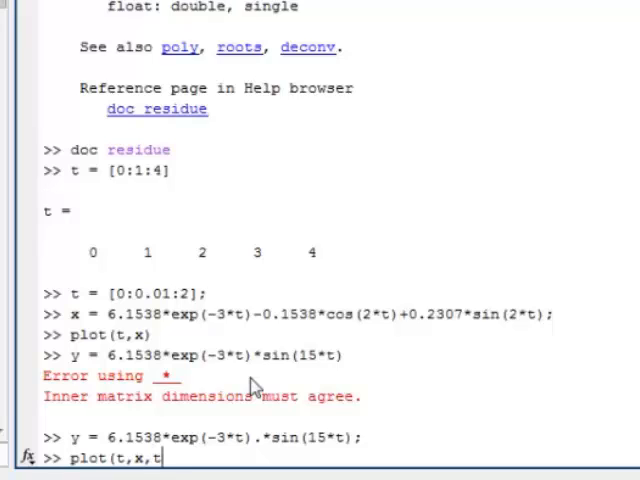
text(,y))
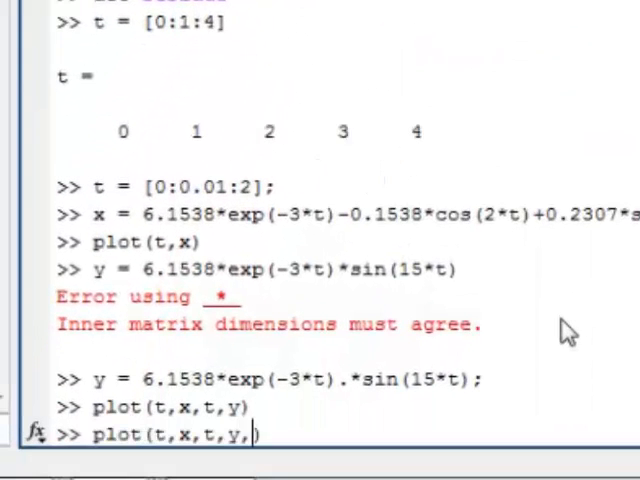
- Re-plot with plot(t,x,t,y,'r--') so y is a red dashed line
text('r)
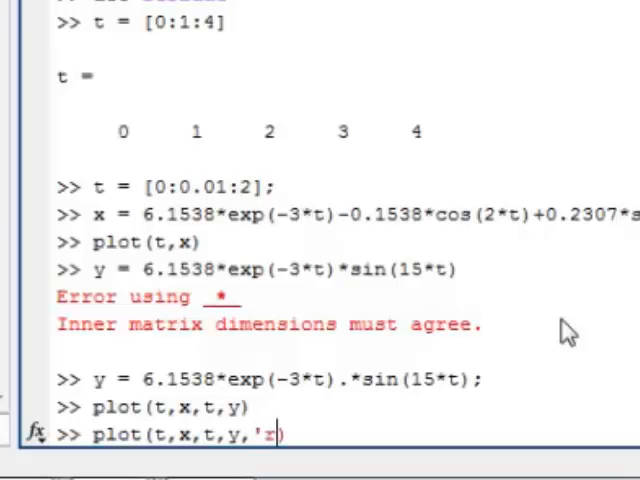
text(--)
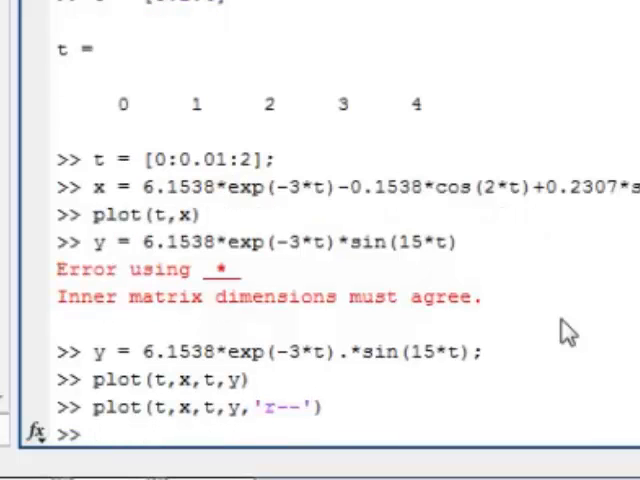
text(title)
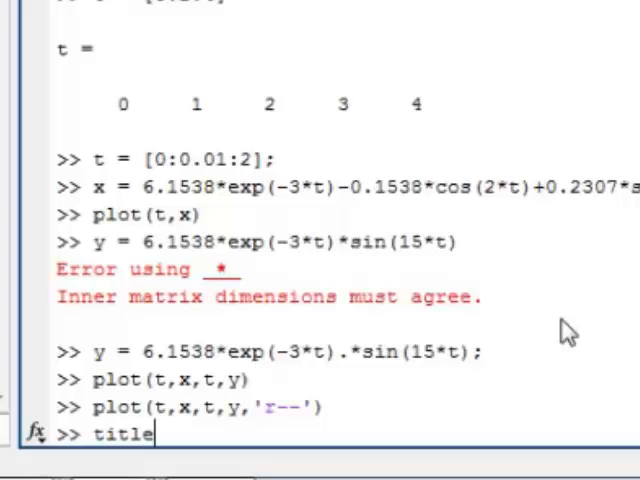
- Run title('Example Functions') and legend('x','y') to title the plot and name the curves
text(()
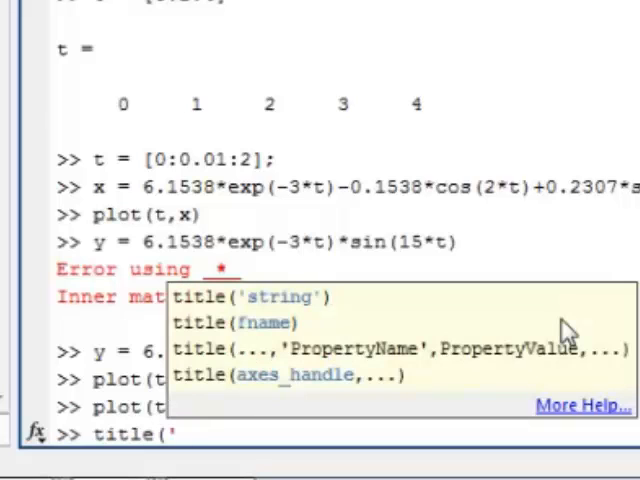
text(Example Functions)
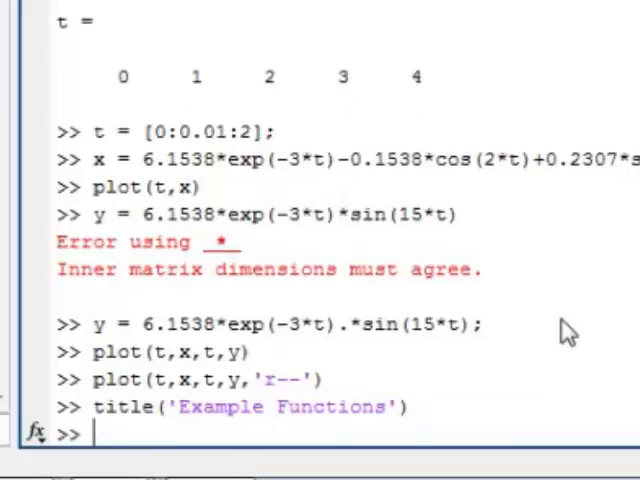
text(legend)
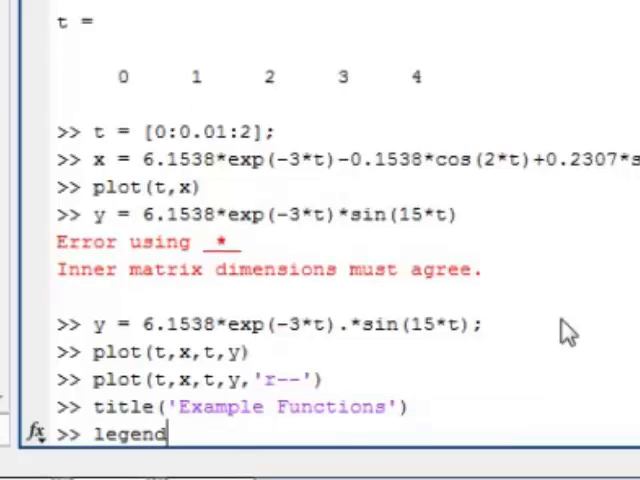
text(('x',)
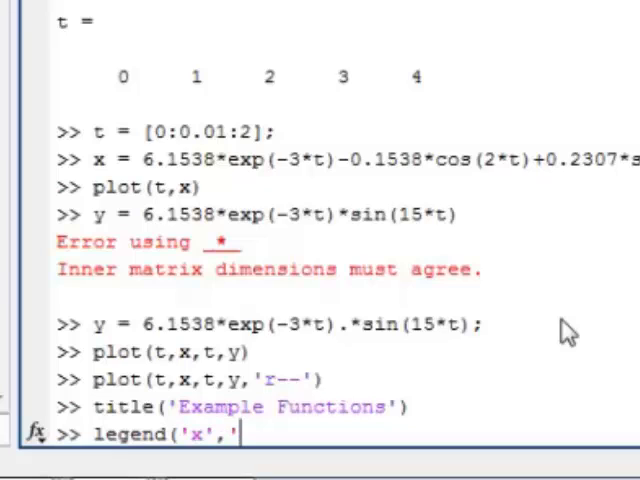
text(y'))
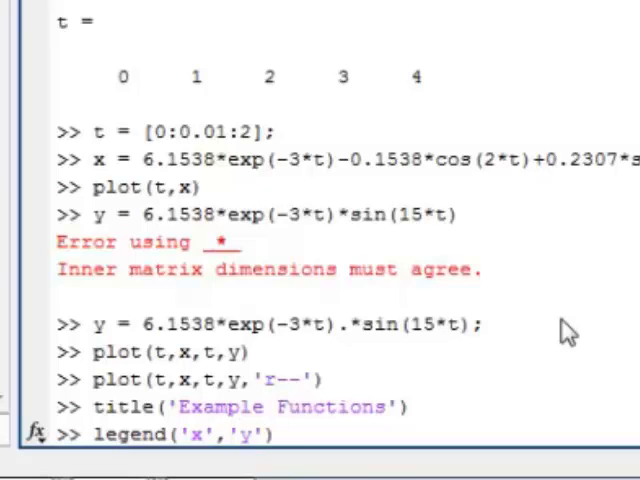
scroll(down, 3)
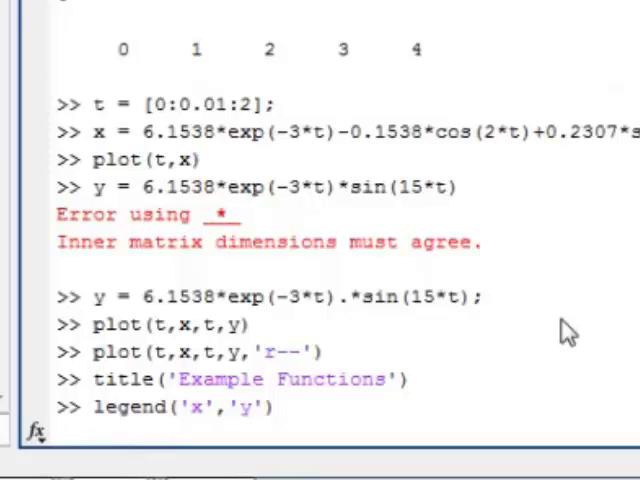
- Label the horizontal axis with xlabel('time(sec)')
text(xlabel(')
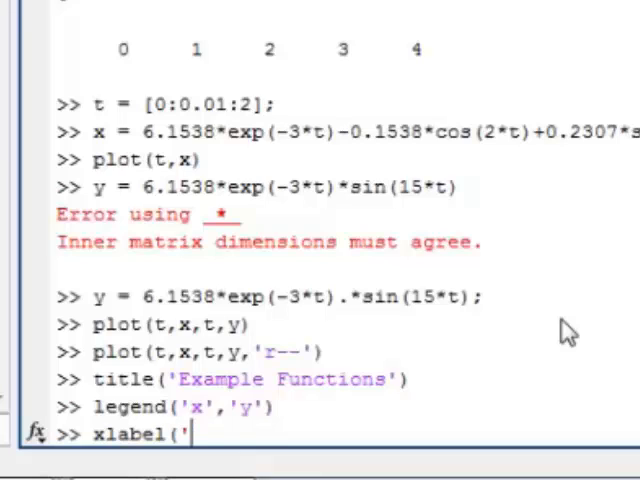
text(time(sec)'))
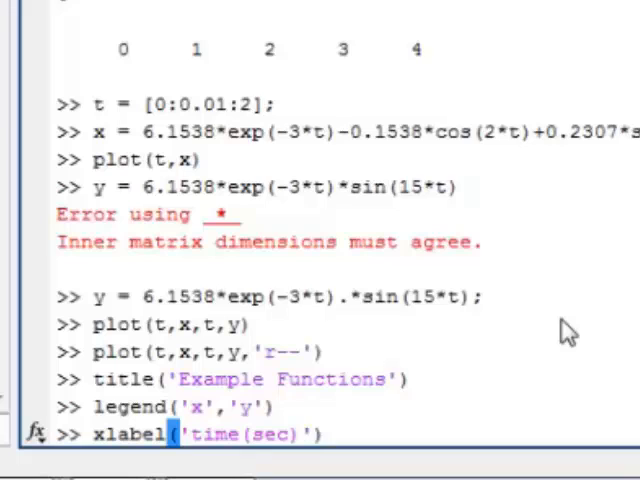
key(enter)
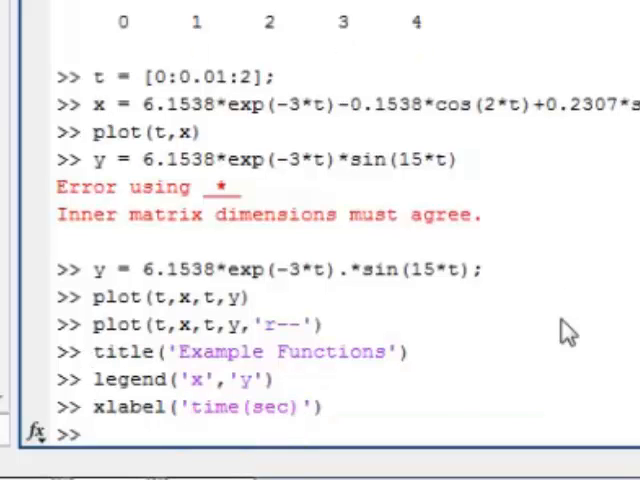
- Label the vertical axis with ylabel('Dr. Hill is cool')
text(ylable)
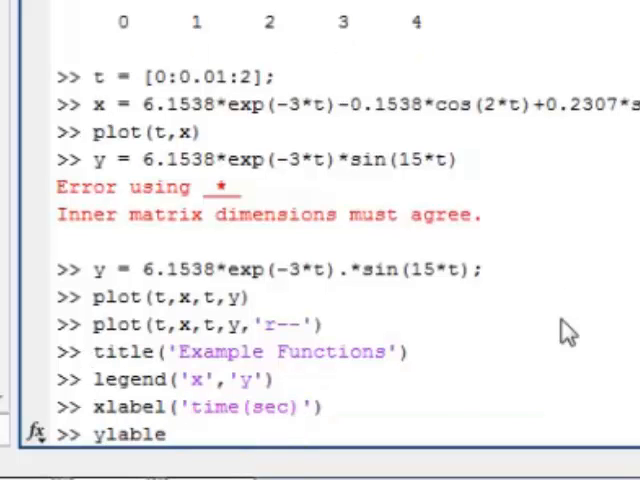
text(()
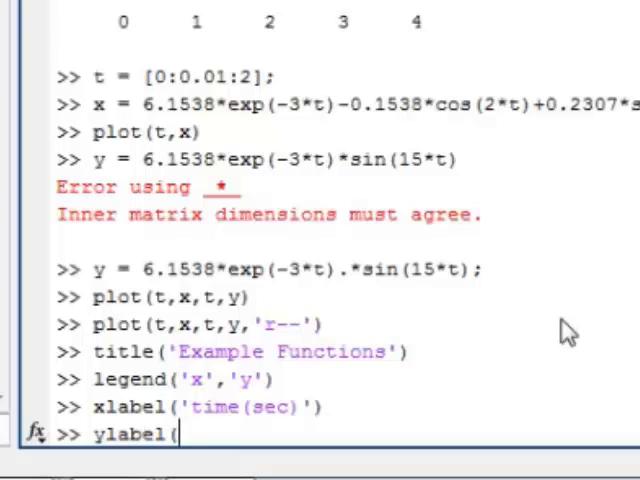
text('Dr. H)
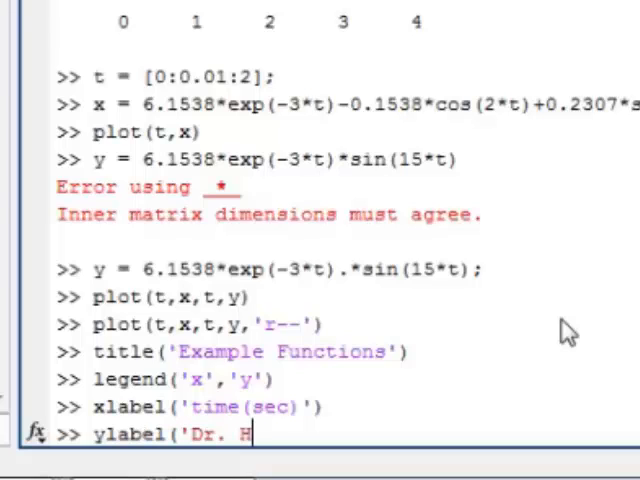
text(ill is cool')
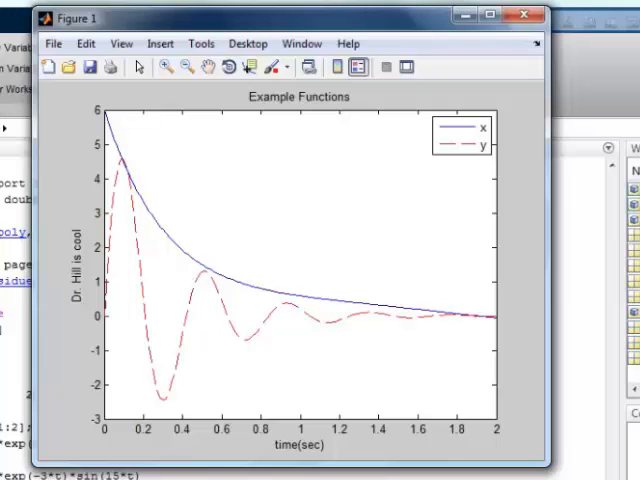
mouse_move(348, 192)
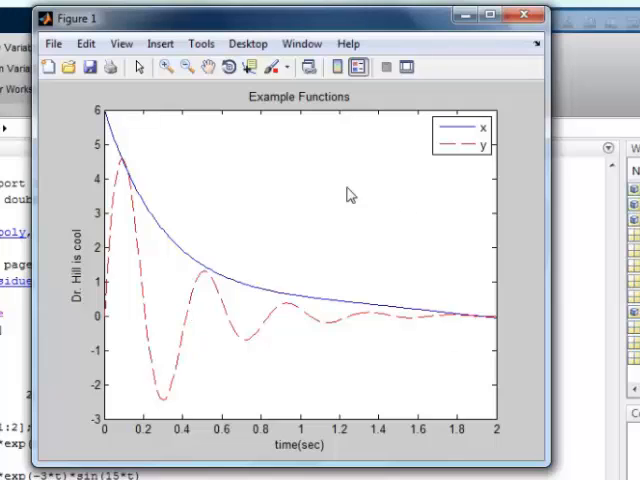
mouse_move(328, 270)
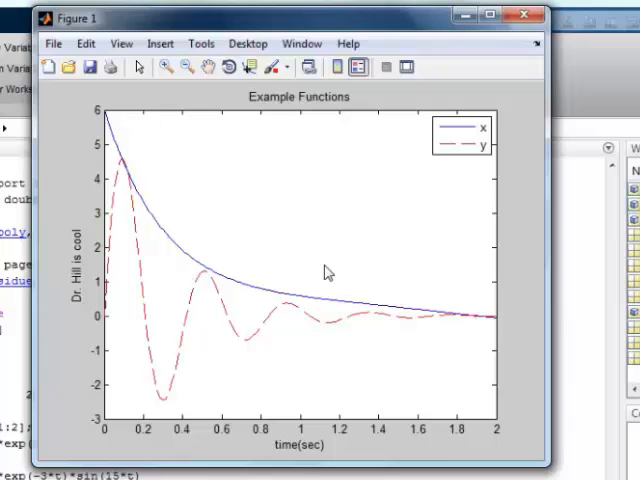